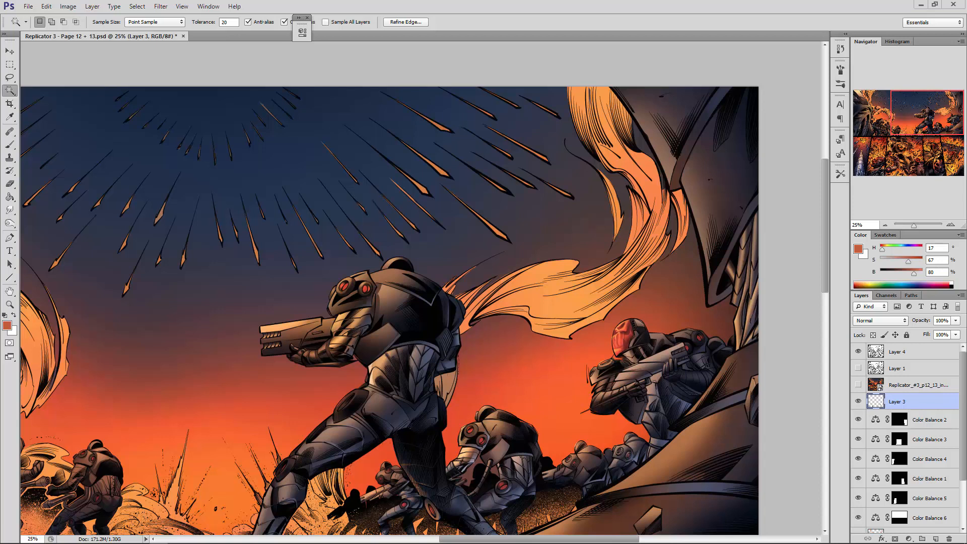
mouse_move(6, 122)
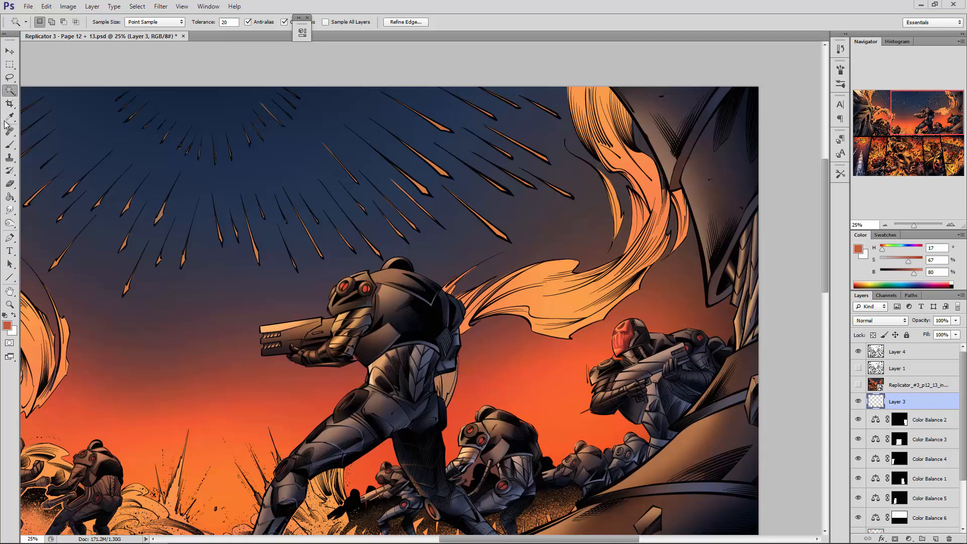
Switch to the Brush Tool with Layer 3 active, ready to paint
left_click(10, 144)
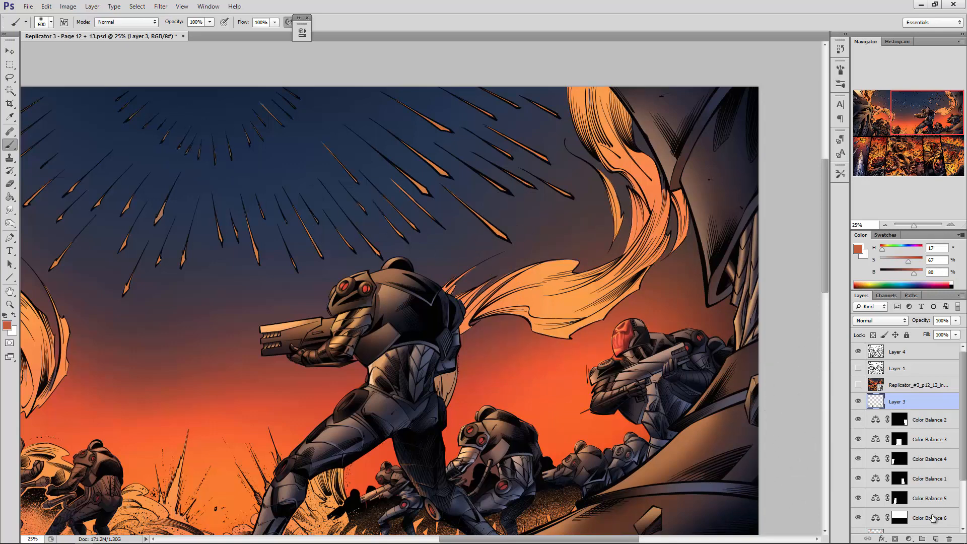
Create a new empty layer above Layer 3 and rename it 'Explosion Shading'
left_click(924, 538)
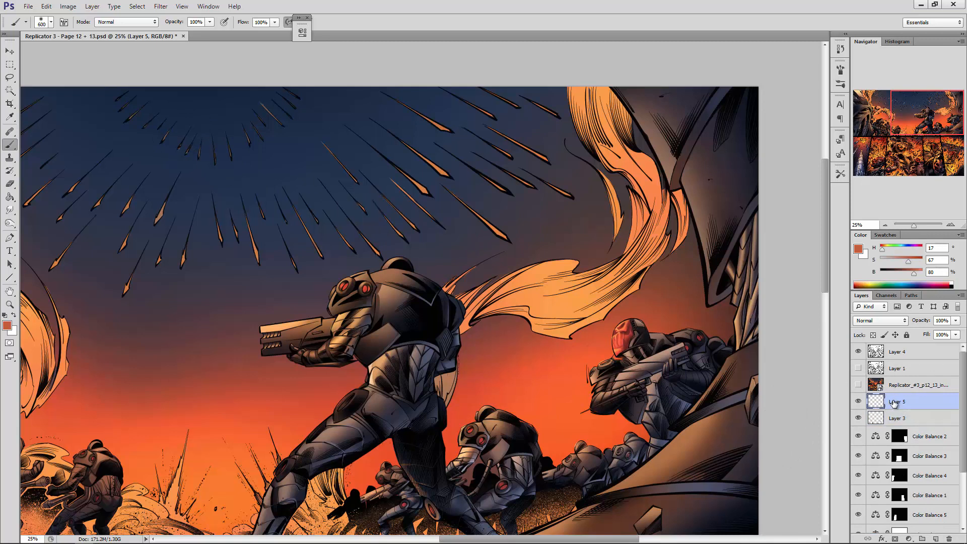
double_click(897, 402)
type("Shading")
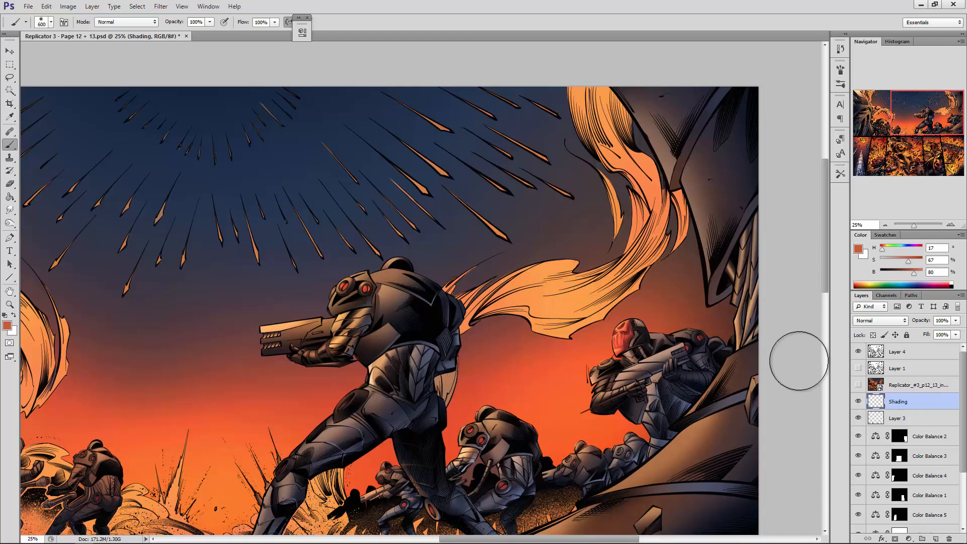
double_click(897, 402)
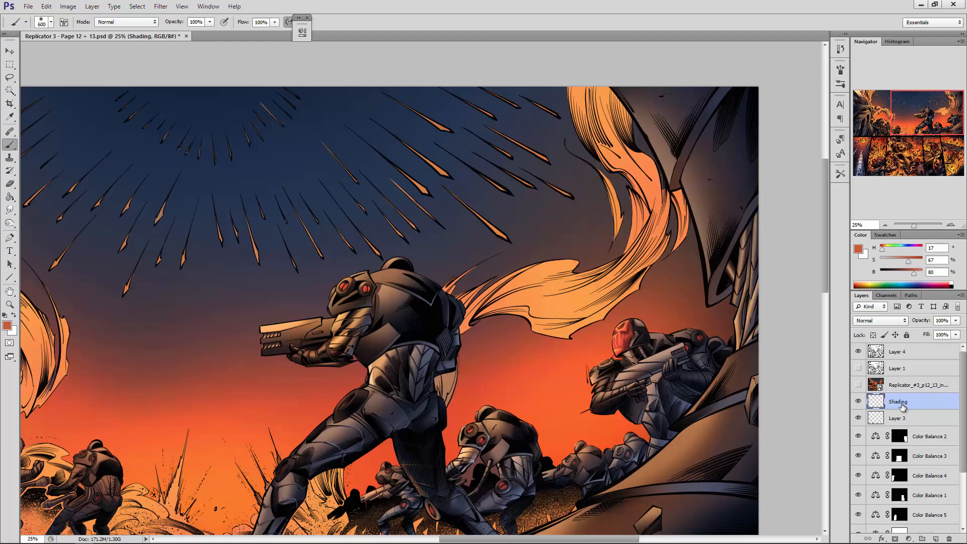
double_click(897, 401)
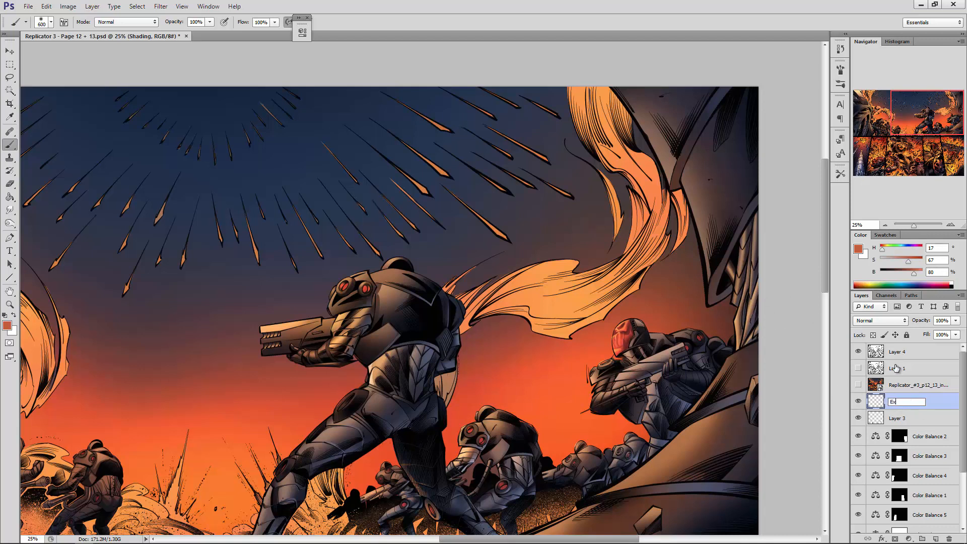
type("Explosion")
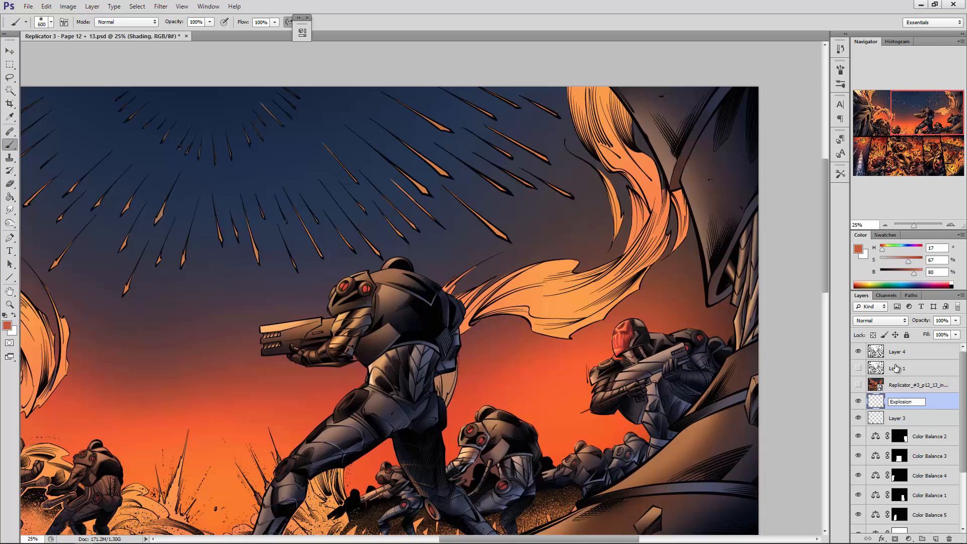
type("Shading")
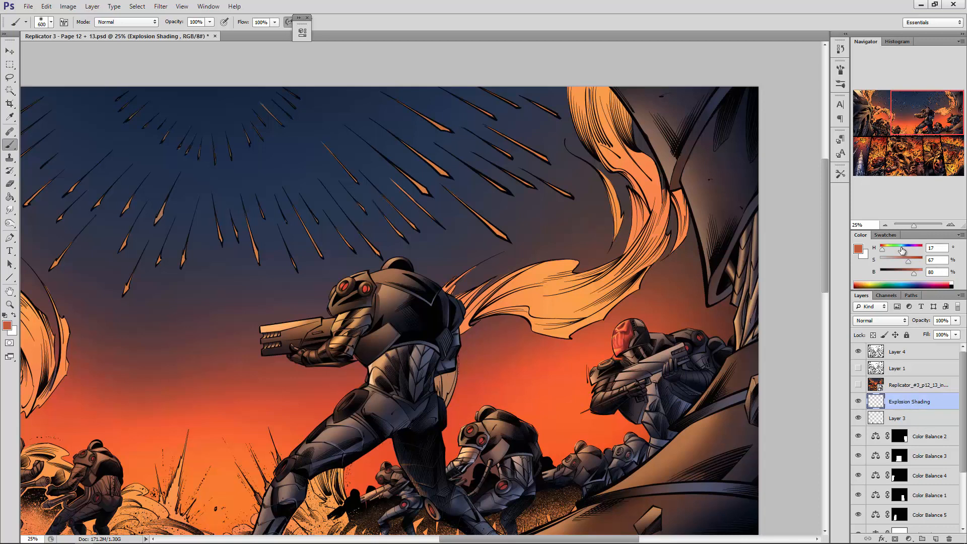
Set Explosion Shading to Multiply and paint tan shading over the orange streamers
left_click(877, 320)
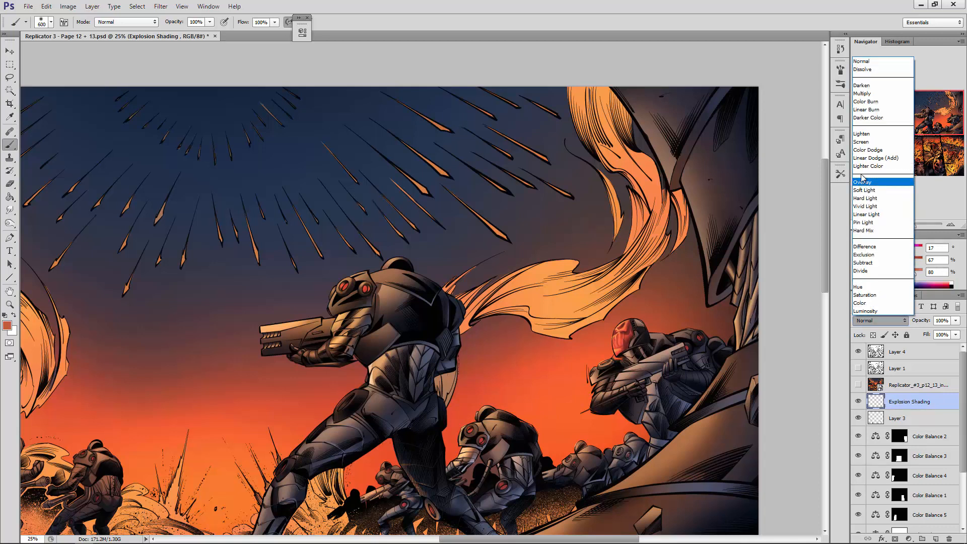
left_click(862, 92)
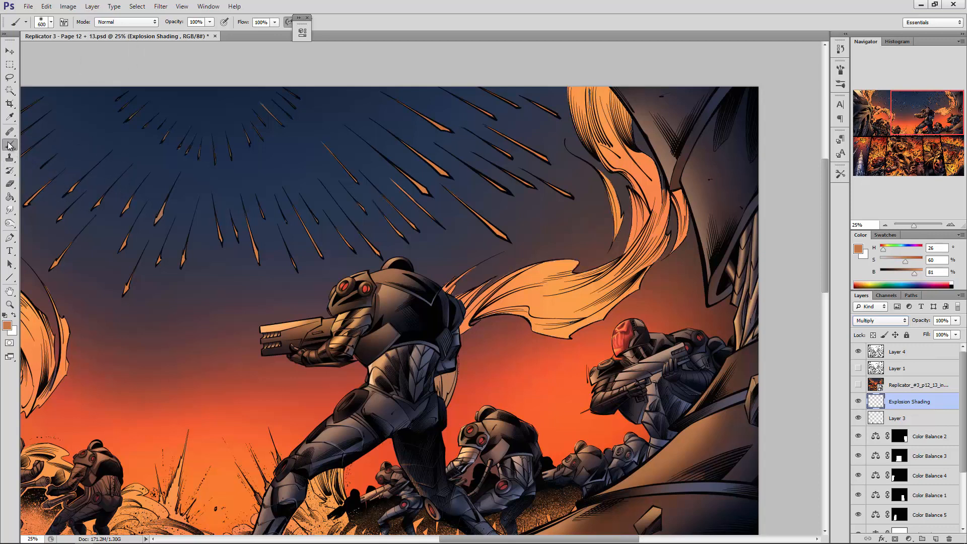
left_click(448, 290)
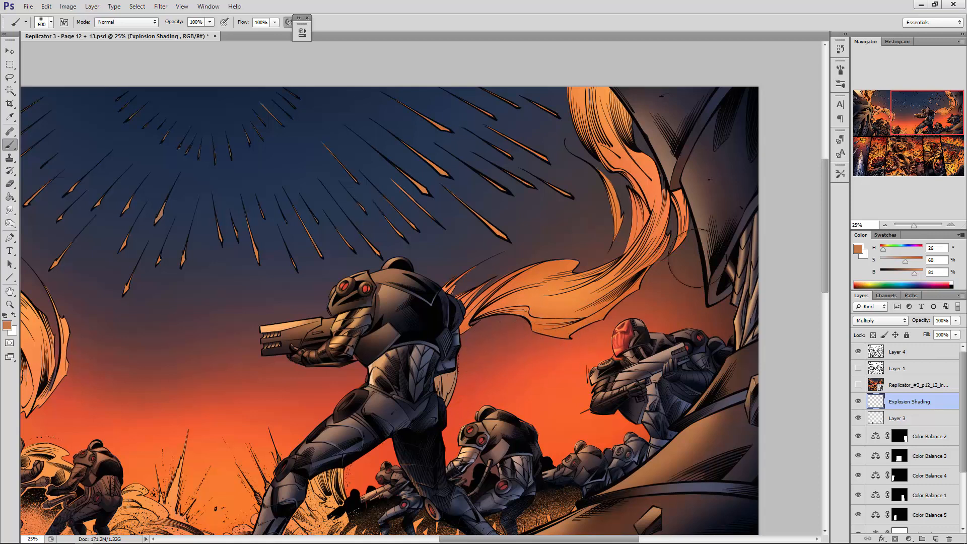
mouse_move(552, 345)
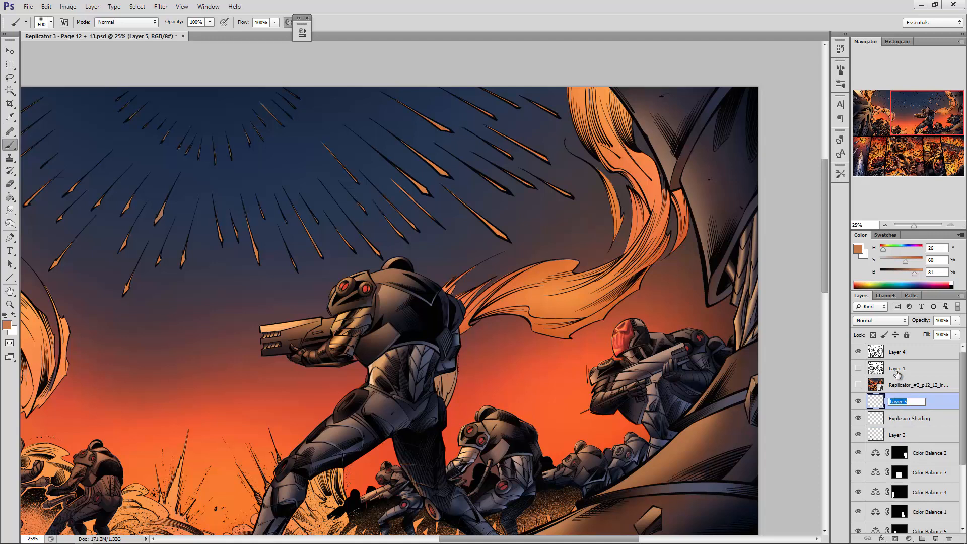
Name the new layer 'Explosion Highlights'
type("Explosion Highlights")
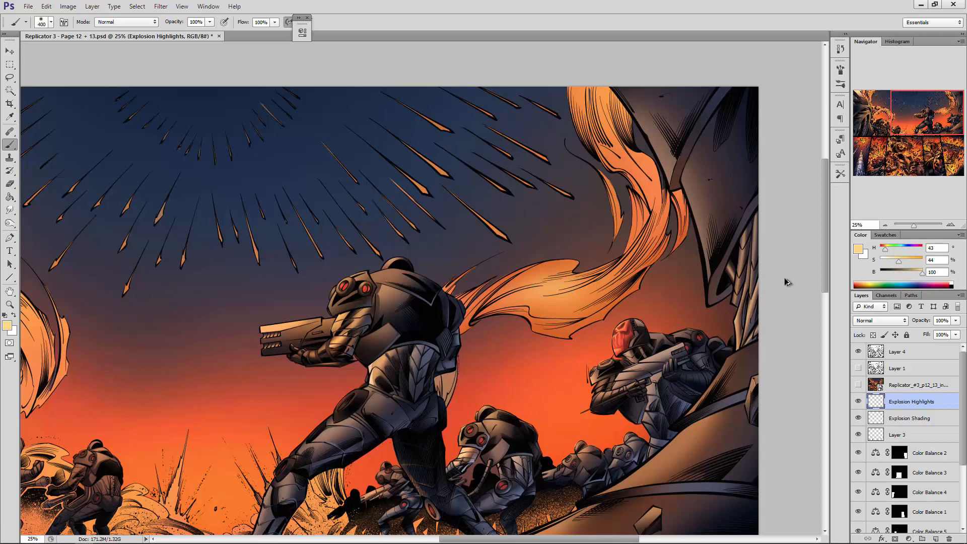
Set the Explosion Highlights layer to Overlay blending
left_click(880, 320)
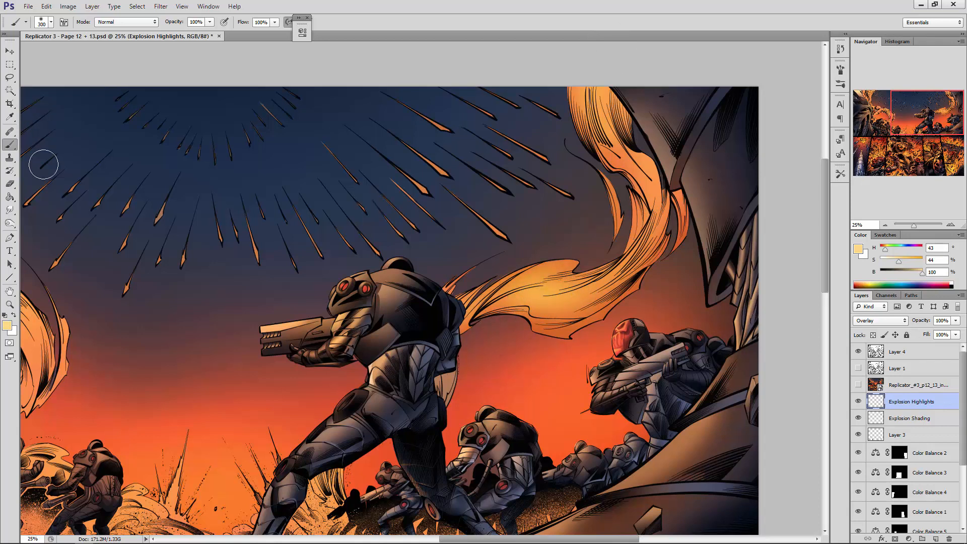
mouse_move(61, 183)
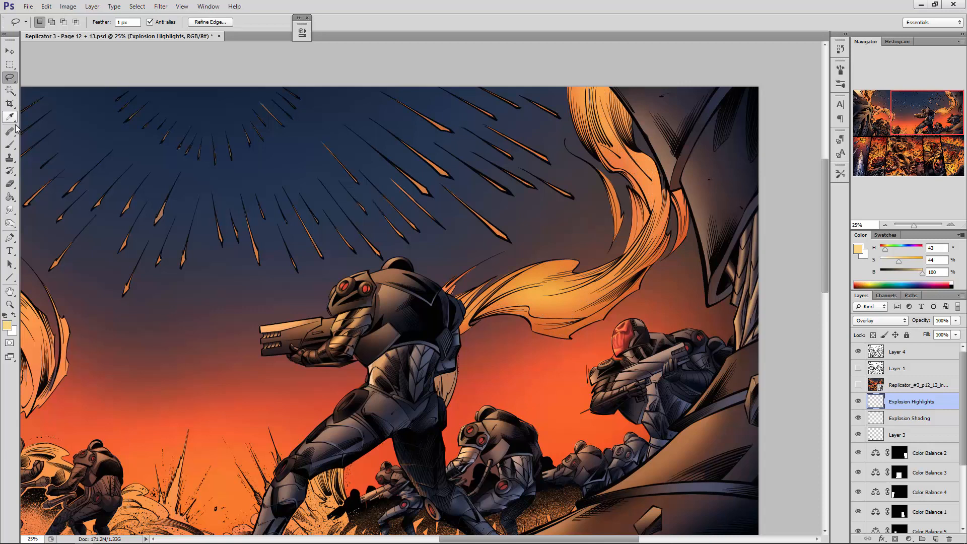
Return to the Brush Tool to paint pale yellow Overlay highlights on the streamers
left_click(10, 144)
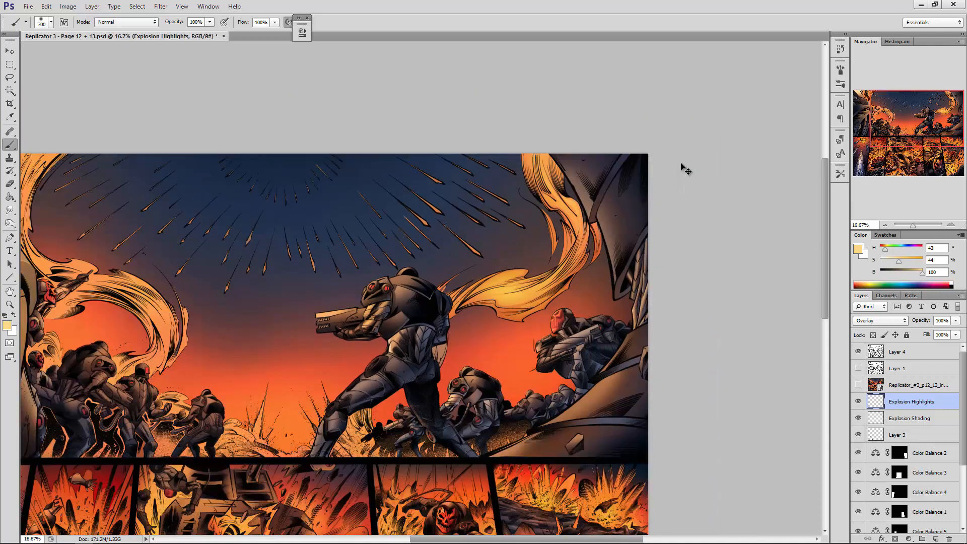
mouse_move(918, 408)
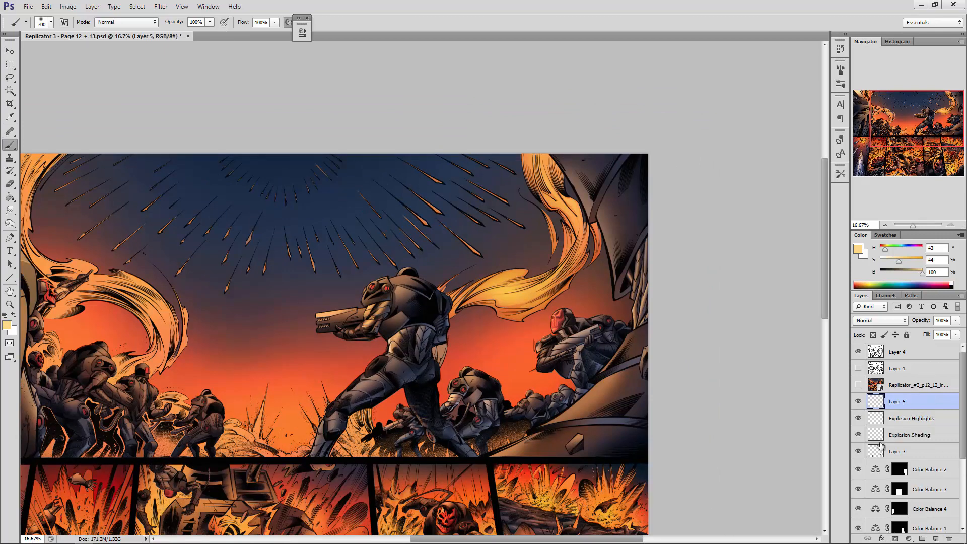
Rename Layer 5 to 'Explosion Illumination'
double_click(901, 401)
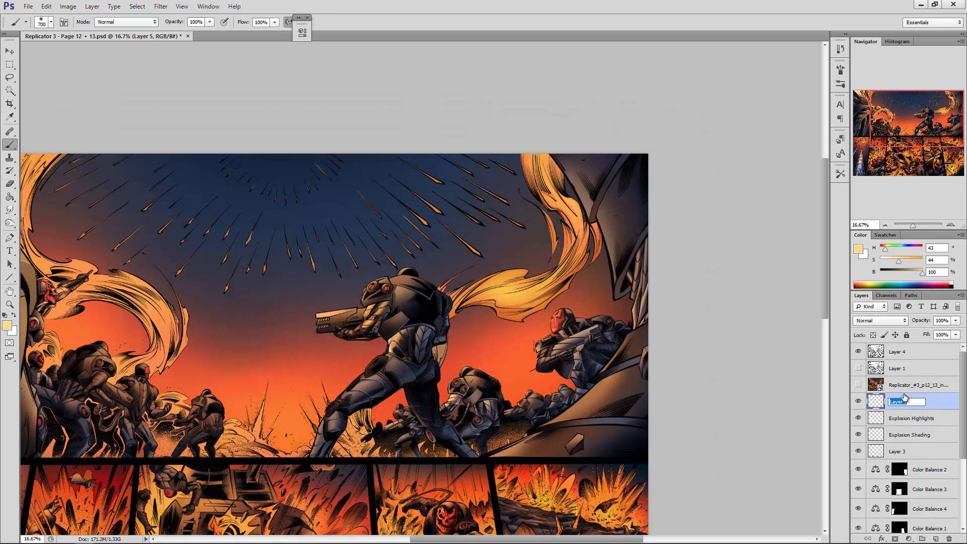
type("E")
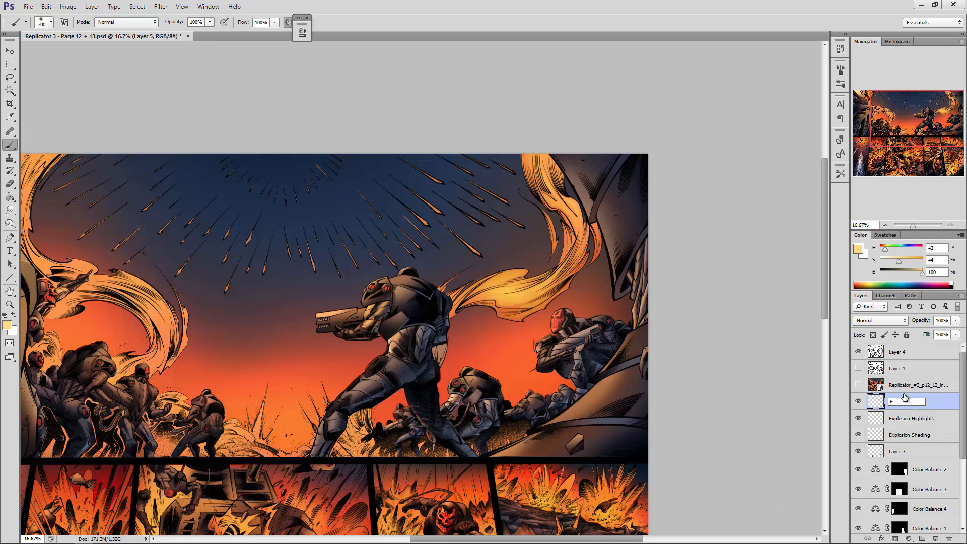
type("Explosion Illumination")
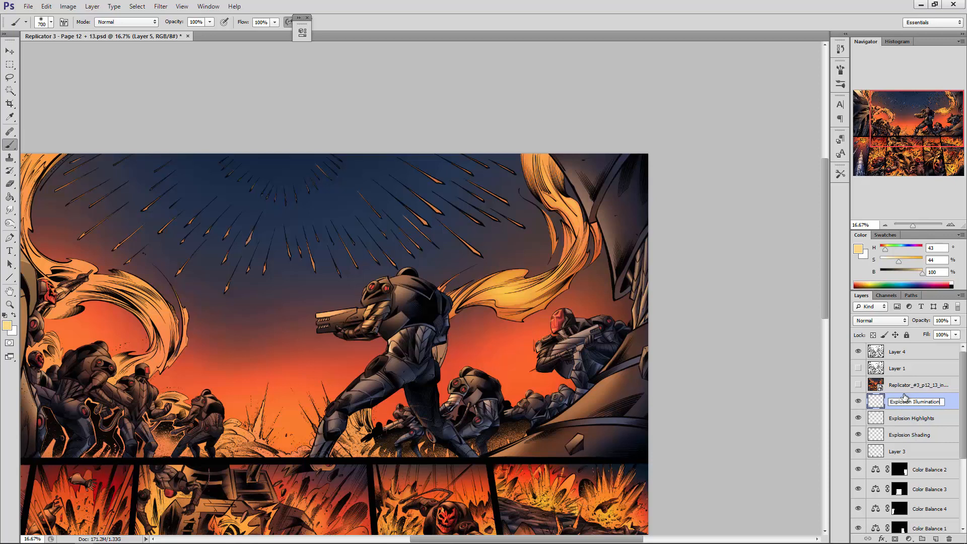
Set the layer's blend mode to Linear Light via Pin Light
left_click(880, 320)
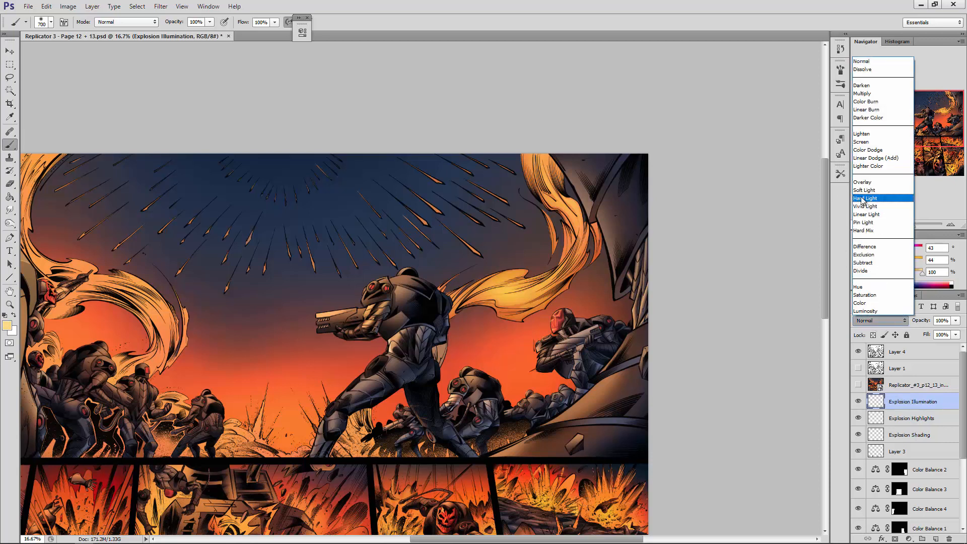
left_click(863, 222)
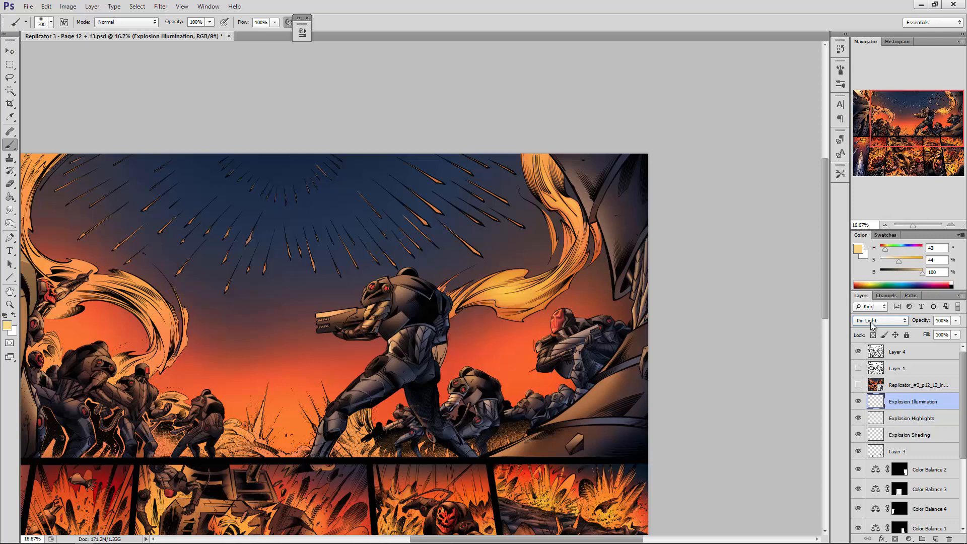
left_click(878, 321)
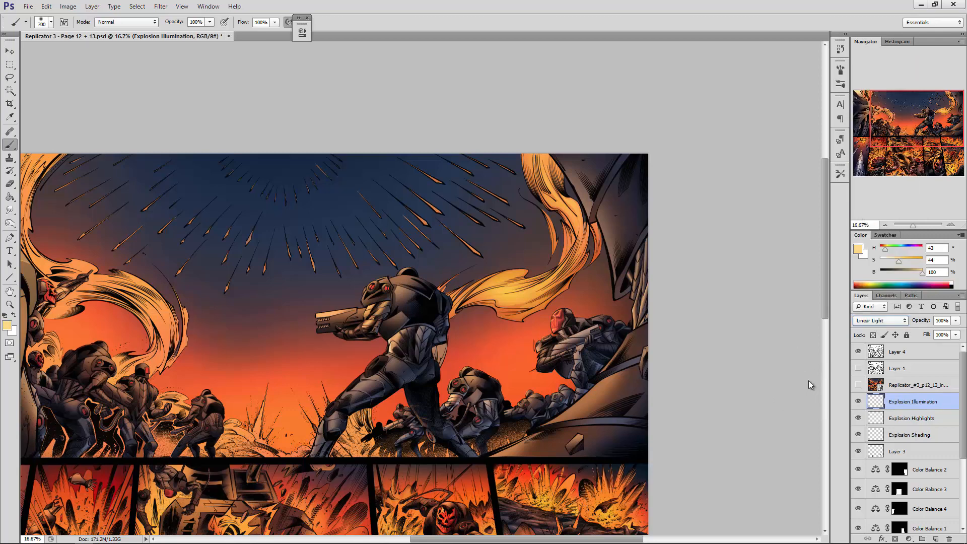
mouse_move(536, 232)
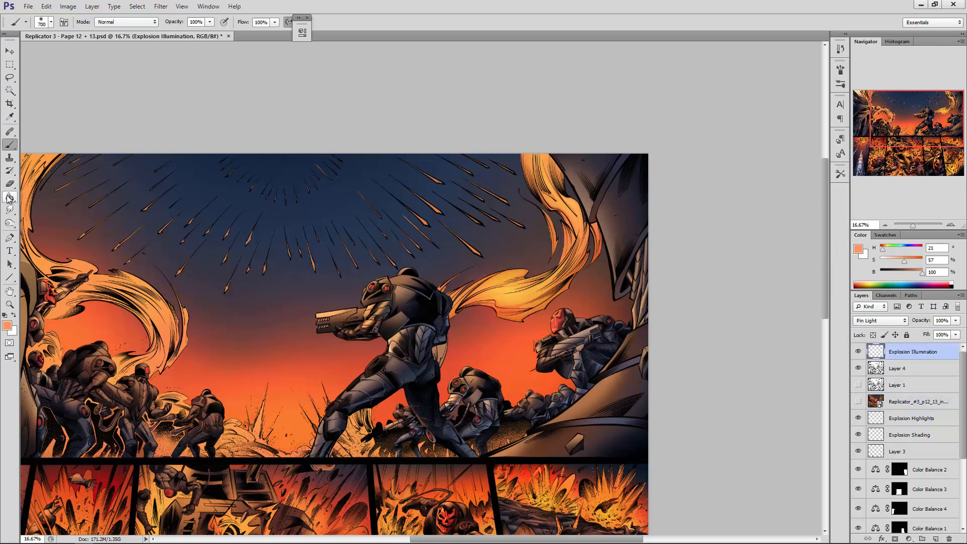
Paint orange Linear Light glow along the flame streamer behind the armoured soldier
left_click(10, 183)
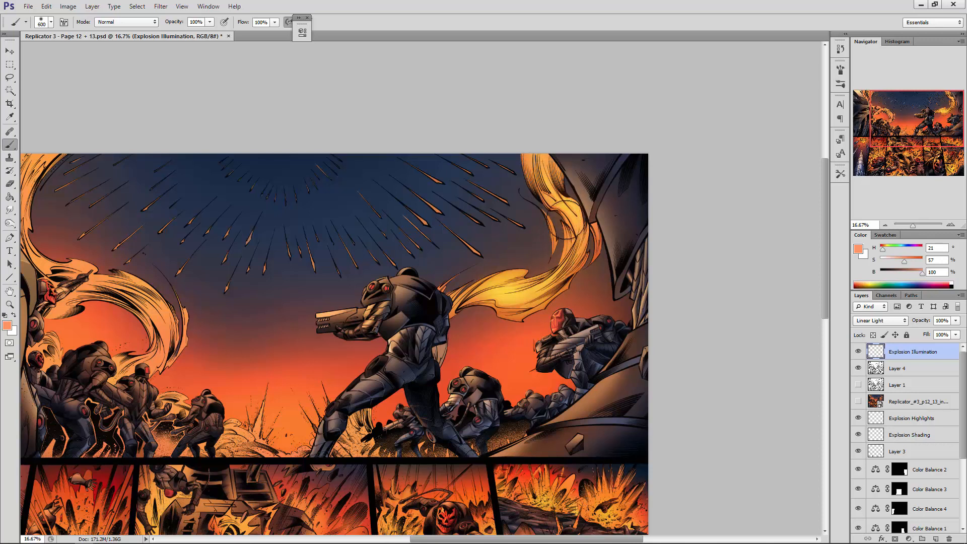
left_click(524, 296)
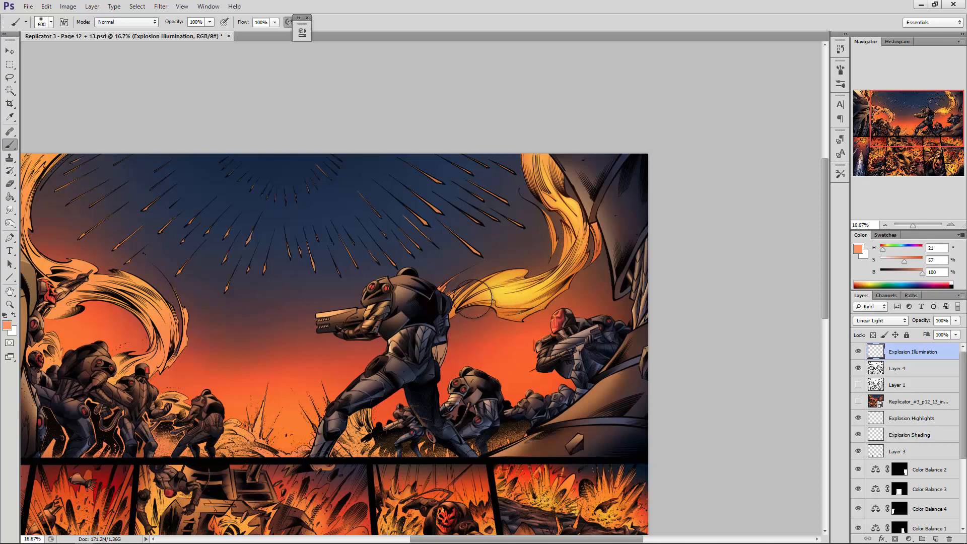
left_click(494, 295)
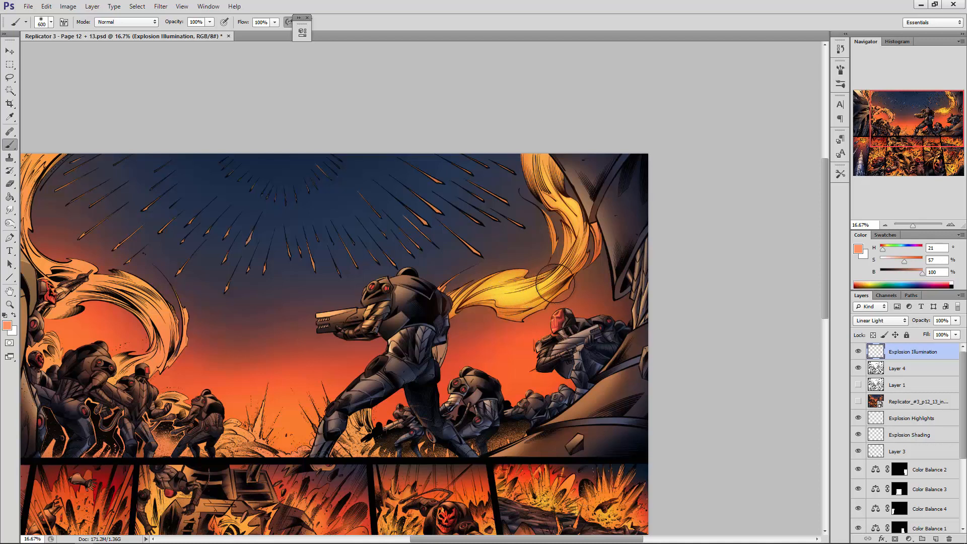
mouse_move(576, 244)
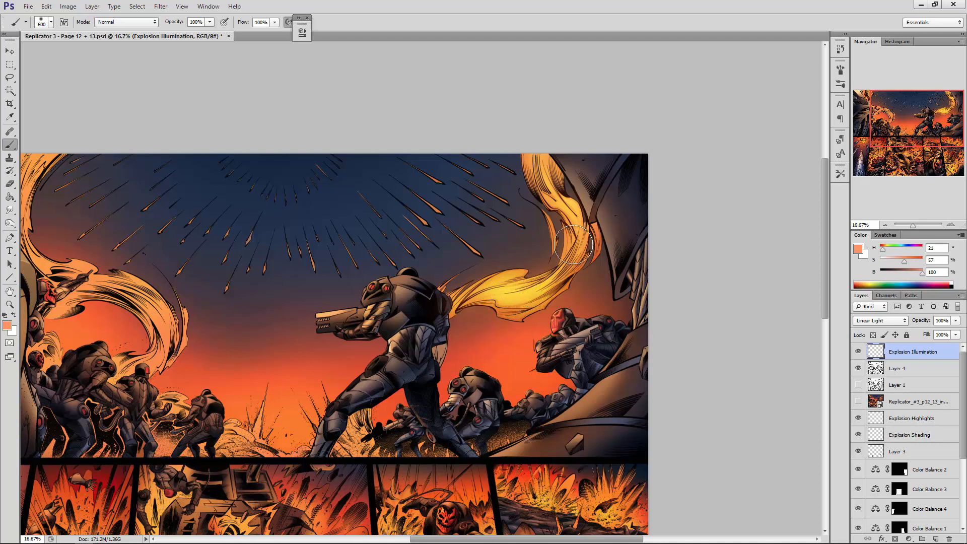
mouse_move(552, 220)
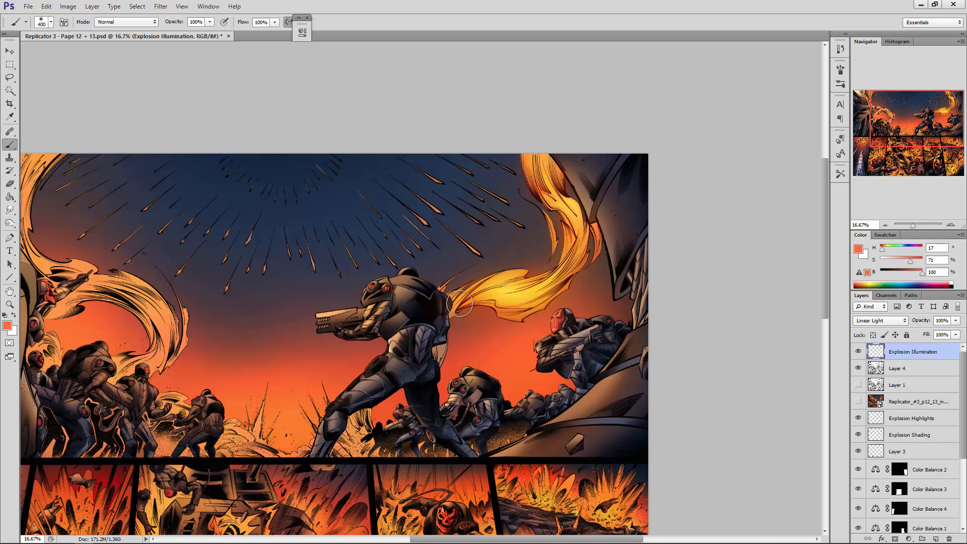
mouse_move(509, 307)
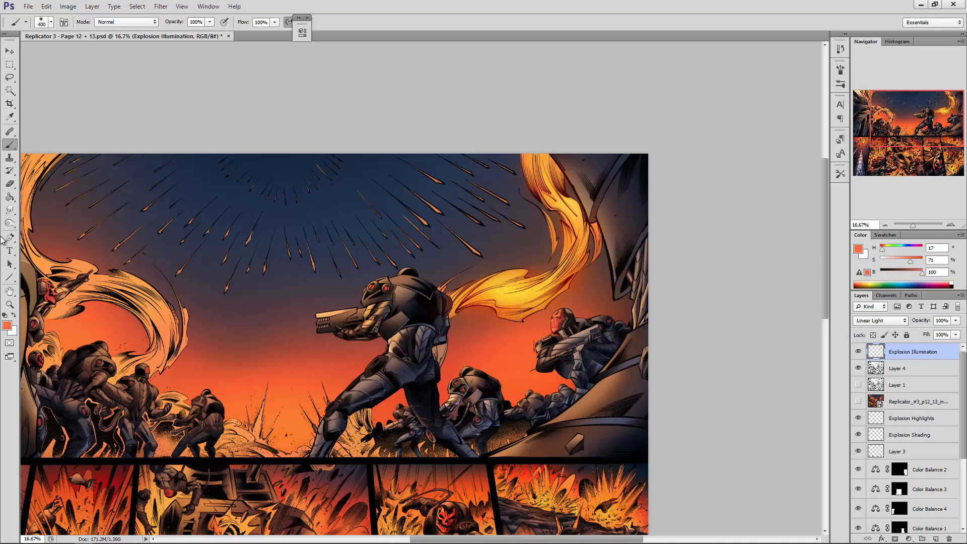
Switch to the Lasso tool for freehand selections
left_click(10, 304)
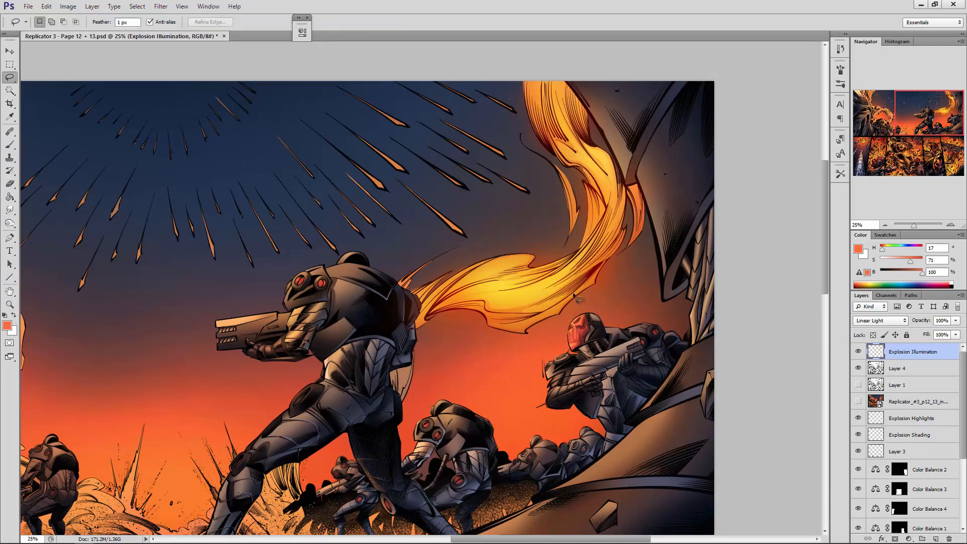
mouse_move(563, 290)
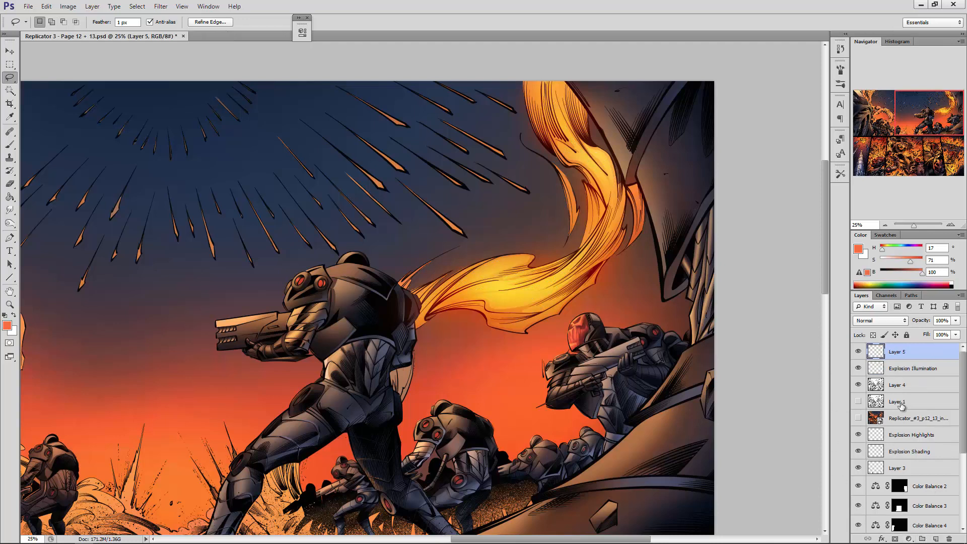
Set Layer 5 to Overlay, rename it 'Explosion Illumination 2' and return to the brush
left_click(880, 320)
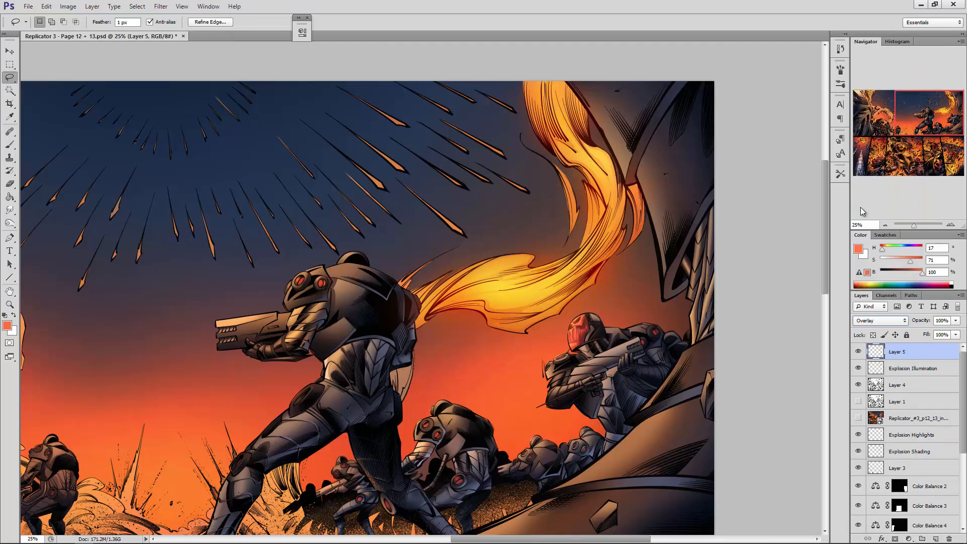
double_click(897, 351)
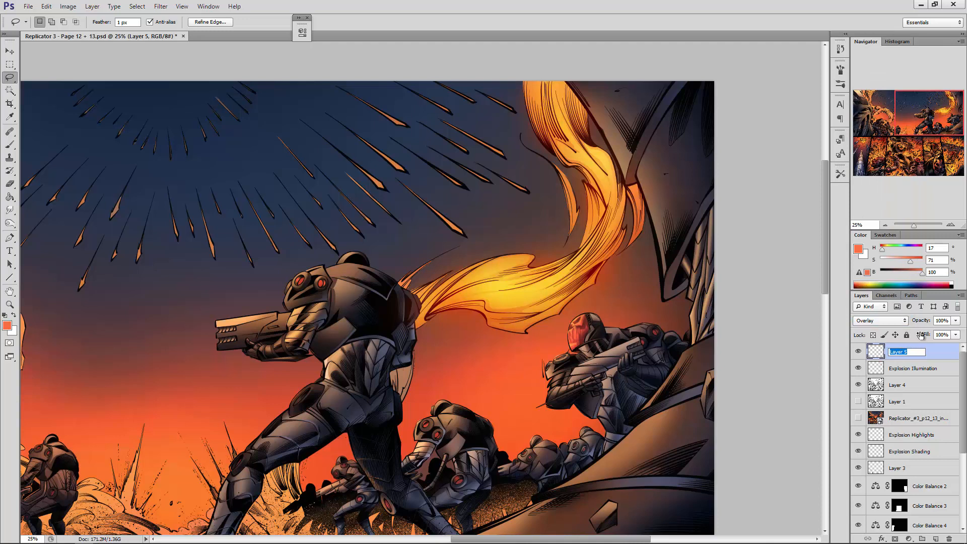
type("Explosio")
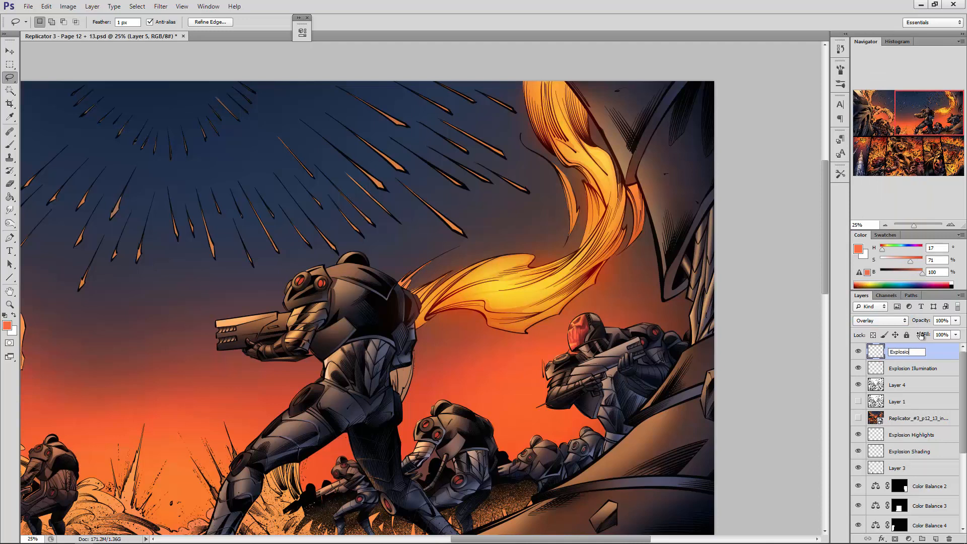
type("Explosion Illumination 2")
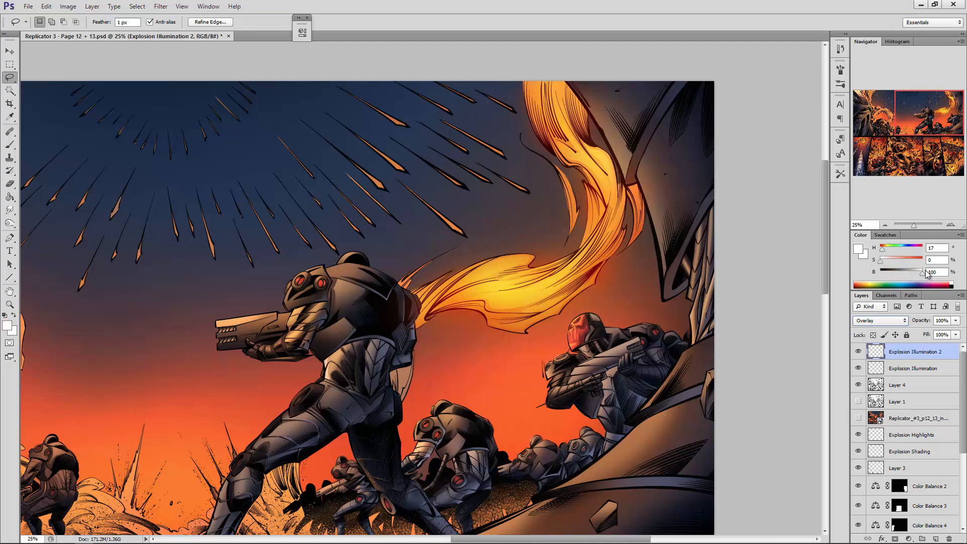
left_click(9, 144)
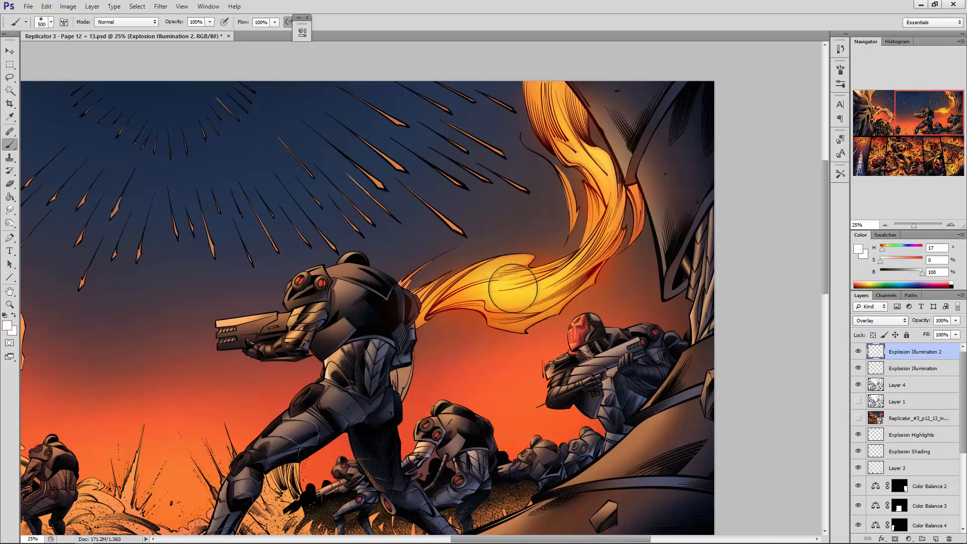